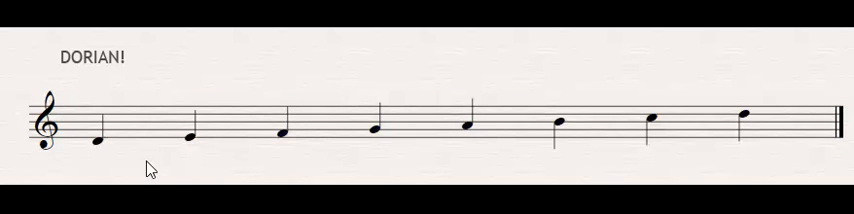
# Delete the DORIAN! label above the staff, leaving only the D-to-D scale.
pyautogui.click(95, 143)
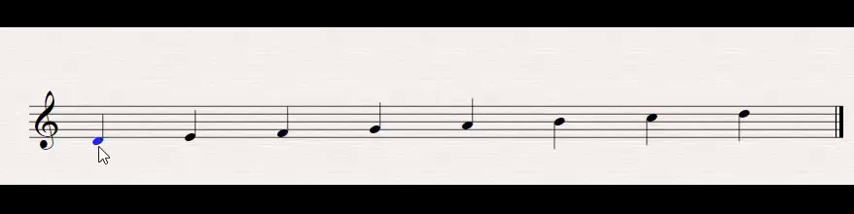
pyautogui.click(97, 143)
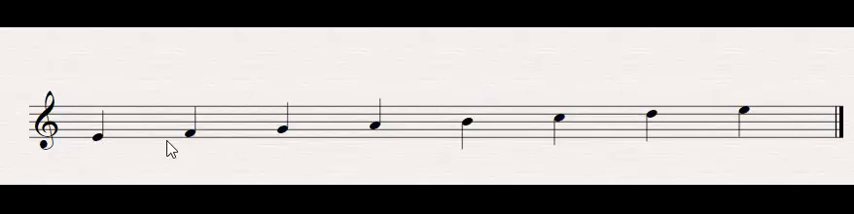
# Select the white-key scale notes and transpose them diatonically up to start on F.
pyautogui.click(95, 138)
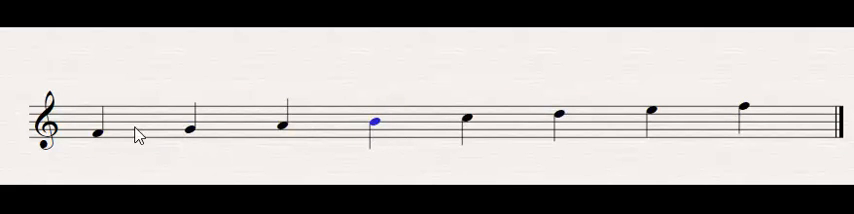
pyautogui.click(95, 133)
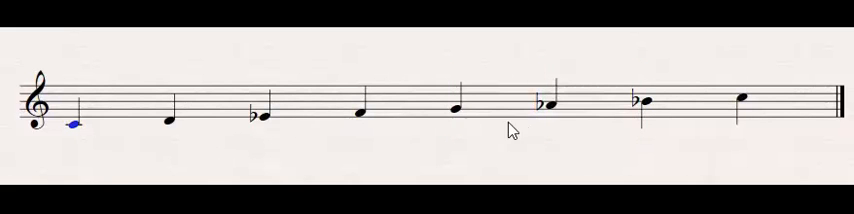
# Enter the C-to-C scale on the treble staff with E♭, A♭ and B♭.
pyautogui.click(545, 103)
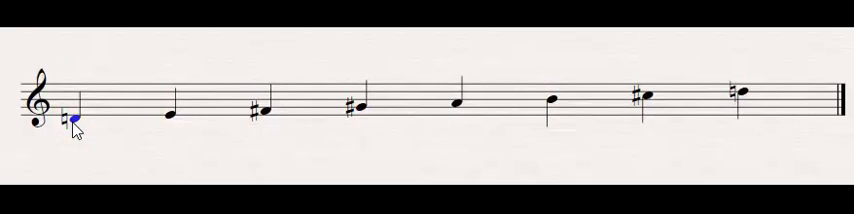
# Select the first note of the D Lydian scale with F♯, G♯ and C♯.
pyautogui.click(360, 104)
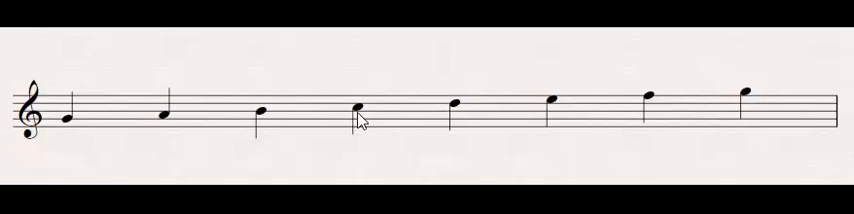
# Select a middle note of the accidental-free G-to-G scale.
pyautogui.click(354, 112)
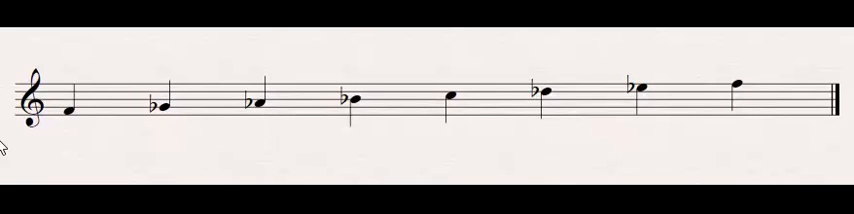
# Select the opening F of the flat scale F, G♭, A♭, B♭, C, D♭, E♭, F.
pyautogui.click(66, 109)
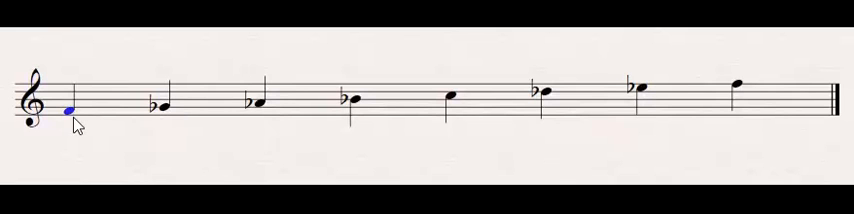